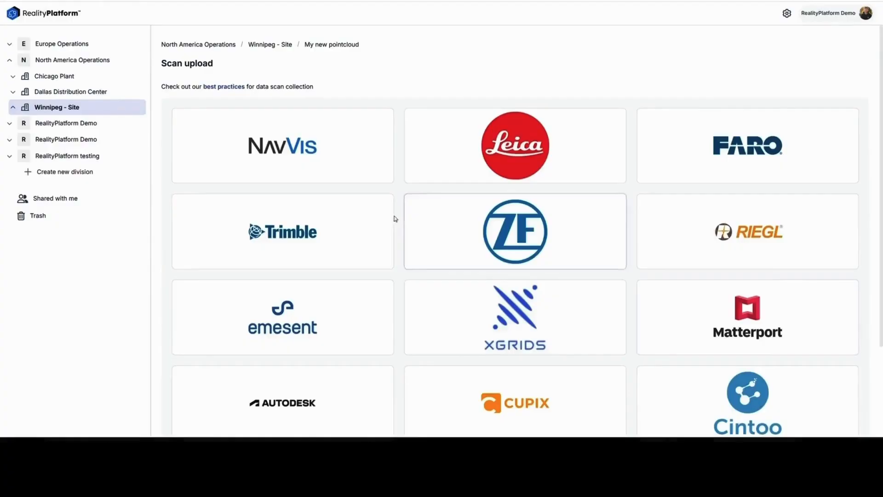
pyautogui.moveTo(180, 94)
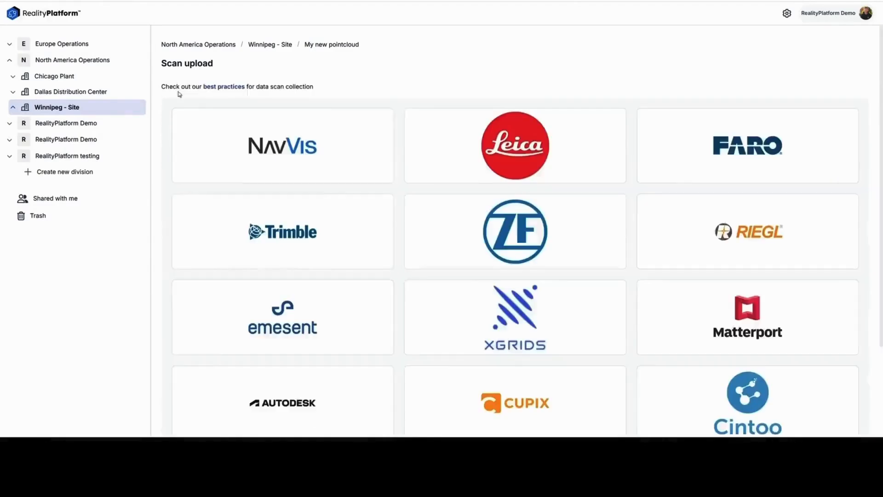
# Choose the scanner device and attach PCD_01_laz1_4.laz as the new scan file
pyautogui.scroll(-3)
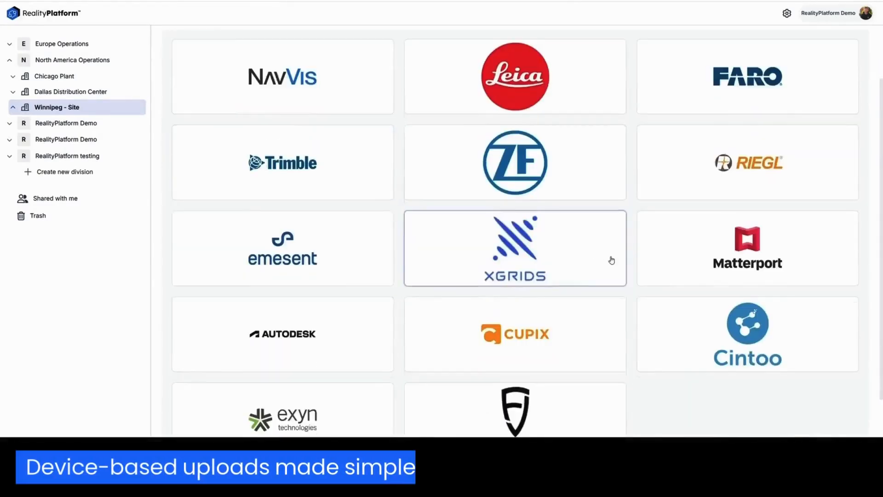
pyautogui.click(514, 248)
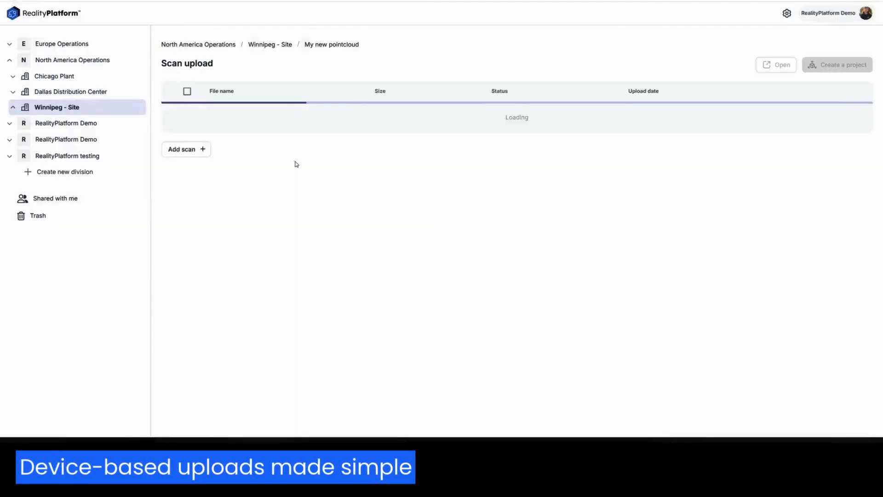
pyautogui.click(182, 149)
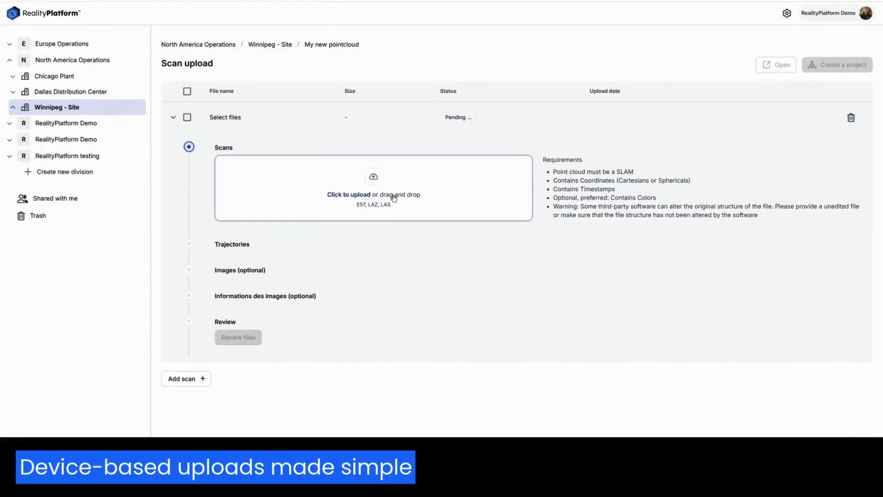
pyautogui.click(372, 194)
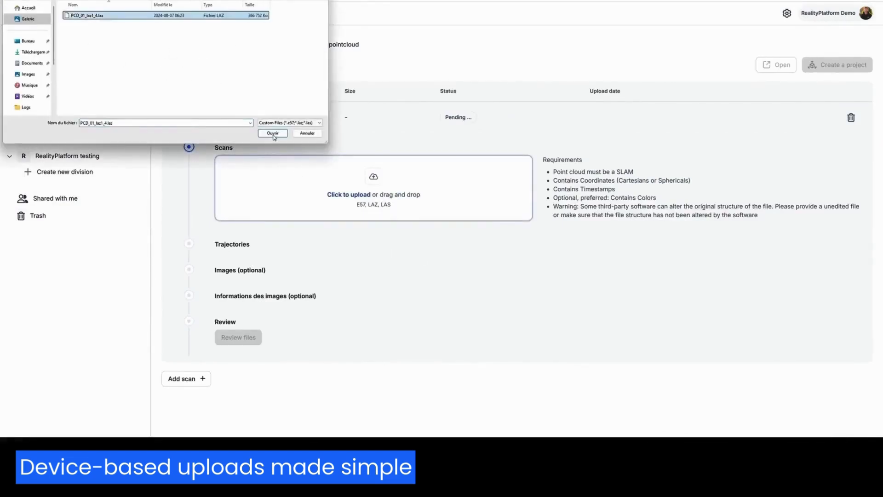
pyautogui.click(272, 133)
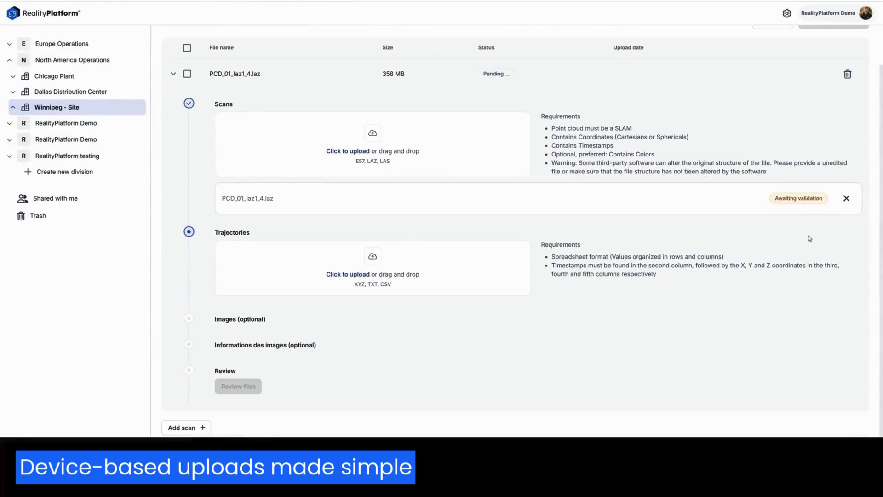
# Attach trajectory PCD_01_traj.xyz, review the files and continue past the missing-colours warning
pyautogui.click(372, 274)
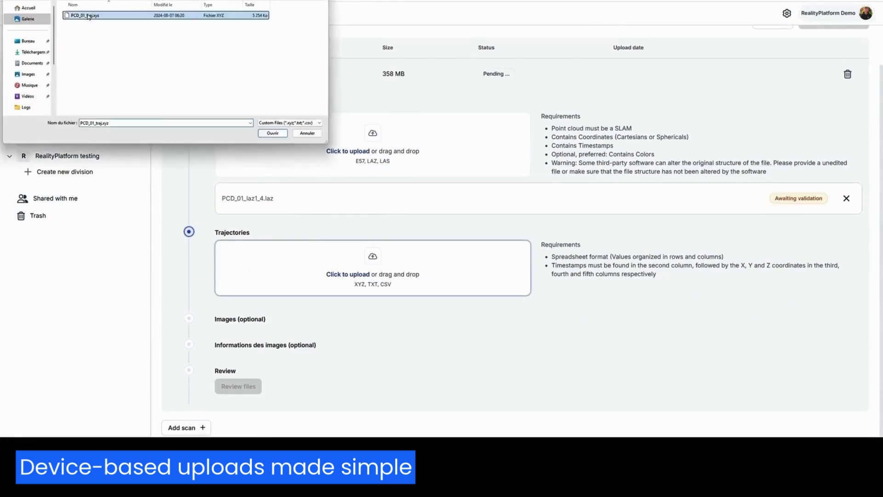
pyautogui.click(272, 133)
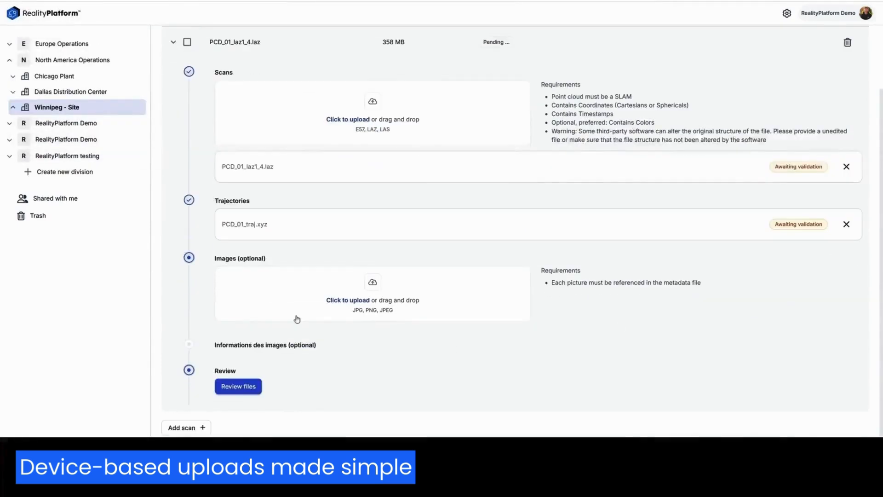
pyautogui.click(238, 387)
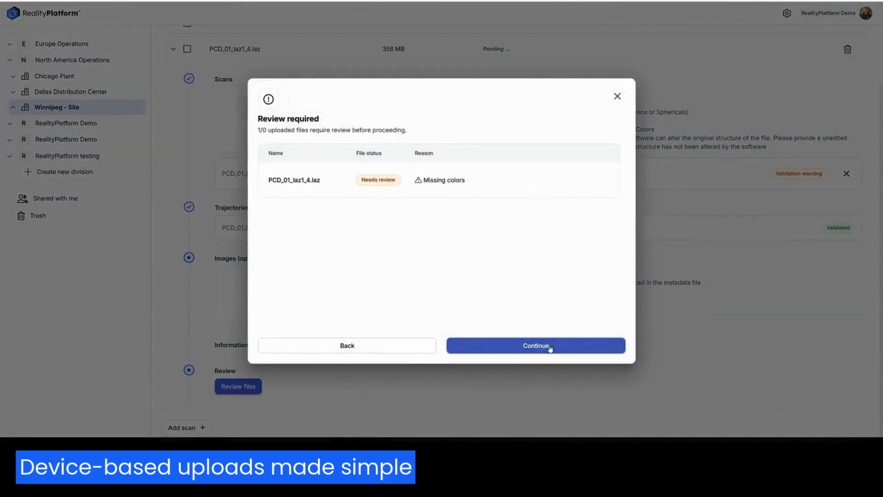
pyautogui.click(535, 345)
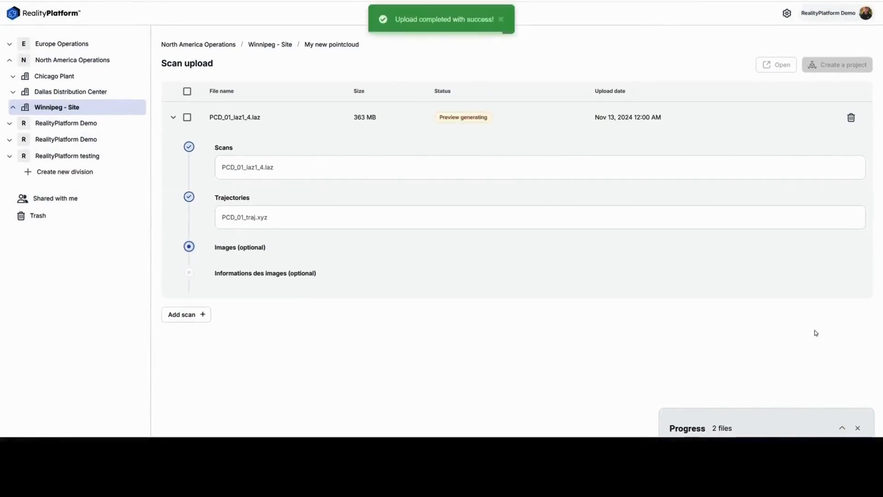
# Open the BIMstream - MEP - Demo 2 point cloud in the 3D viewer
pyautogui.click(174, 117)
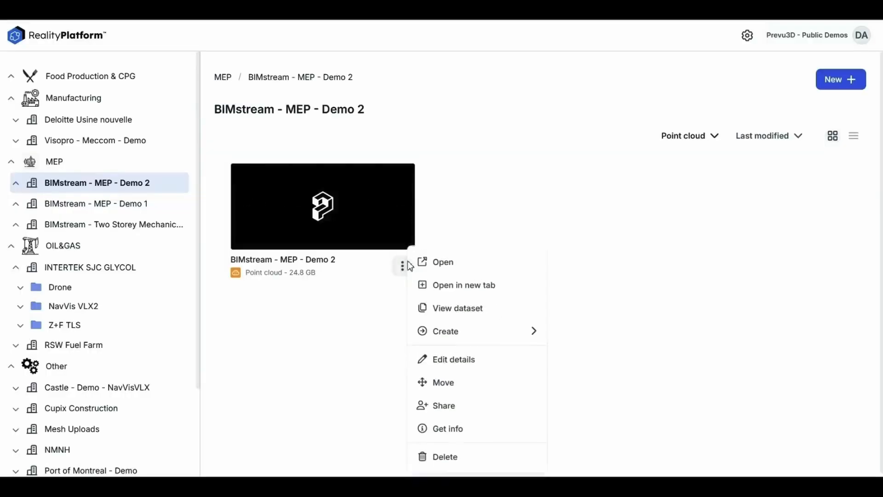
pyautogui.click(457, 308)
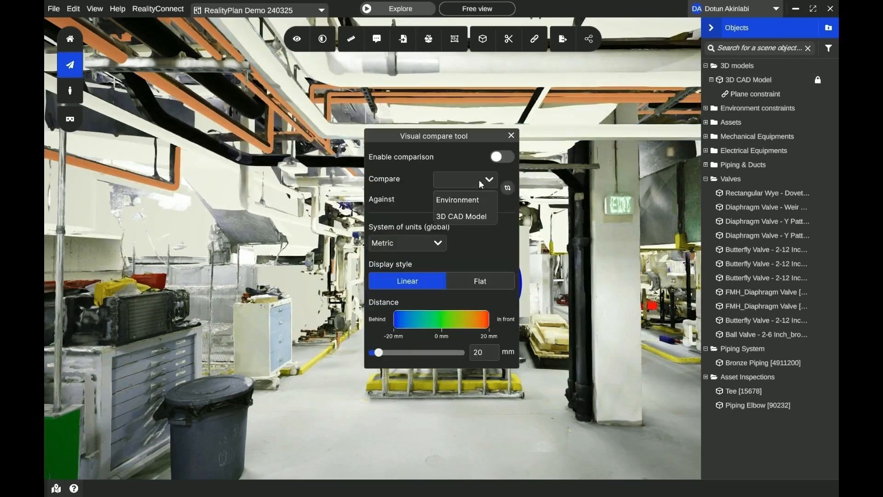
# Compare the 3D CAD Model against the environment in Flat style with a wider distance range
pyautogui.click(460, 217)
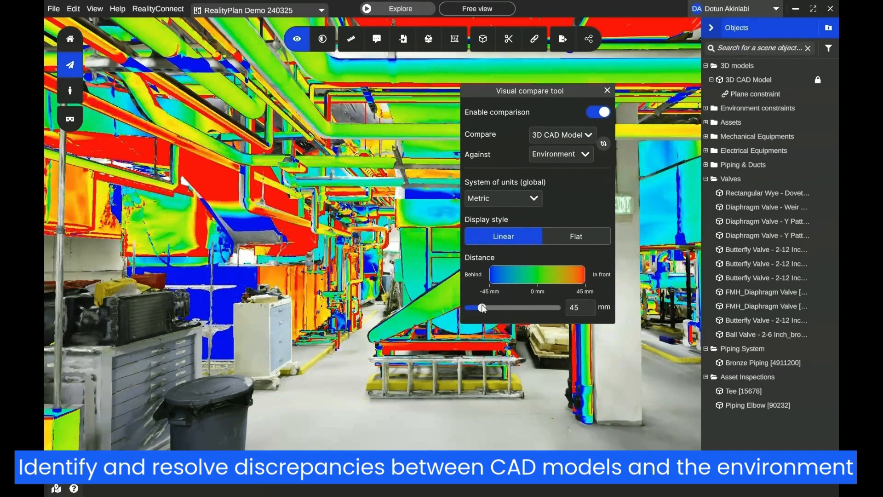
pyautogui.click(575, 237)
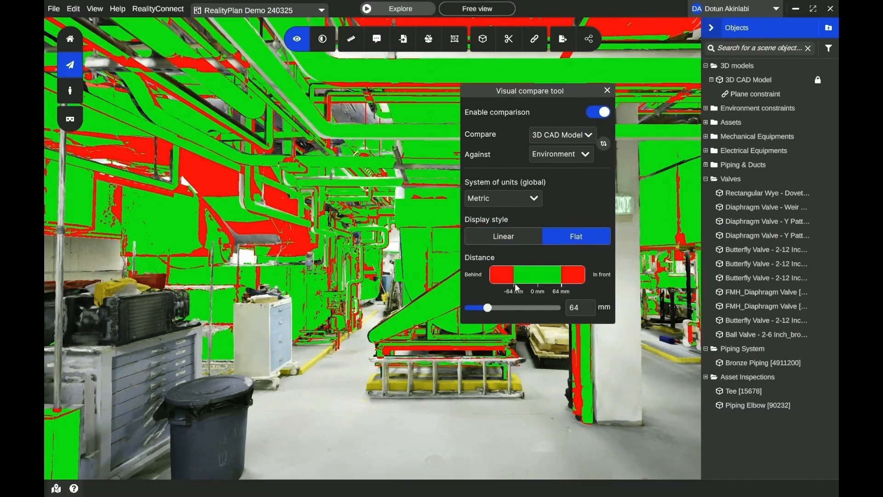
pyautogui.moveTo(488, 308); pyautogui.dragTo(490, 308)
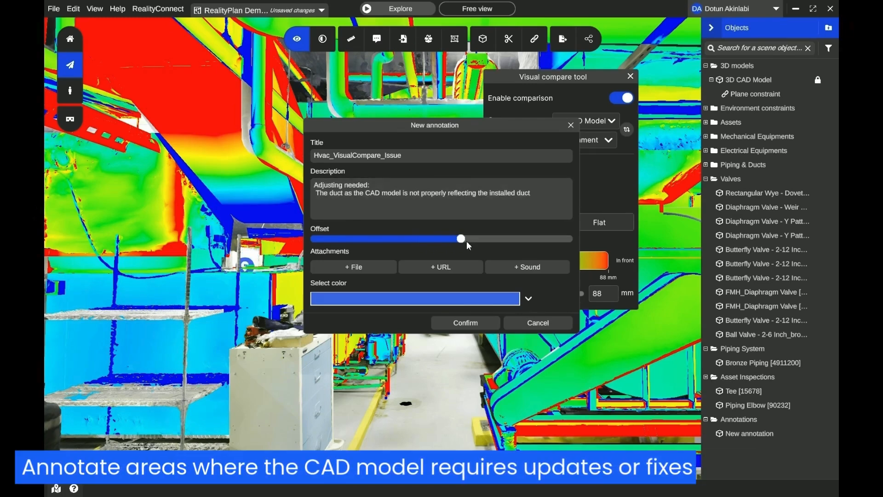
# Lower the annotation offset, confirm Hvac_VisualCompare_Issue and dismiss its description popup
pyautogui.moveTo(460, 238); pyautogui.dragTo(444, 239)
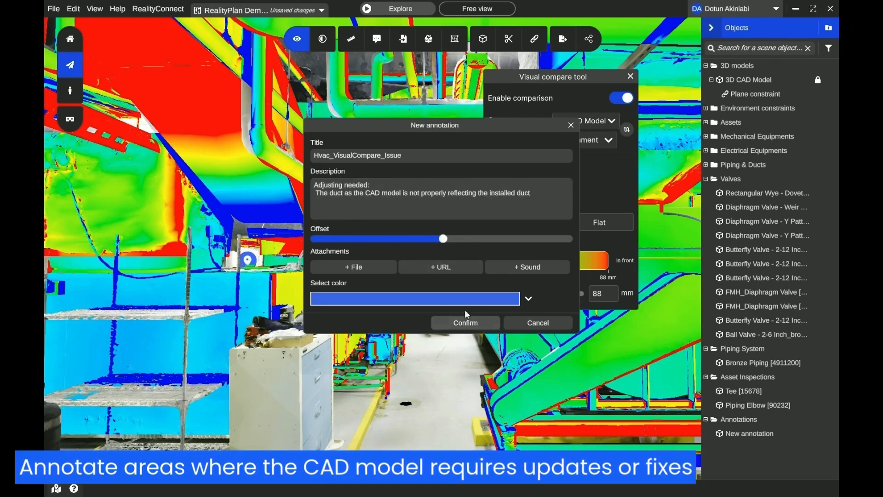
pyautogui.click(465, 323)
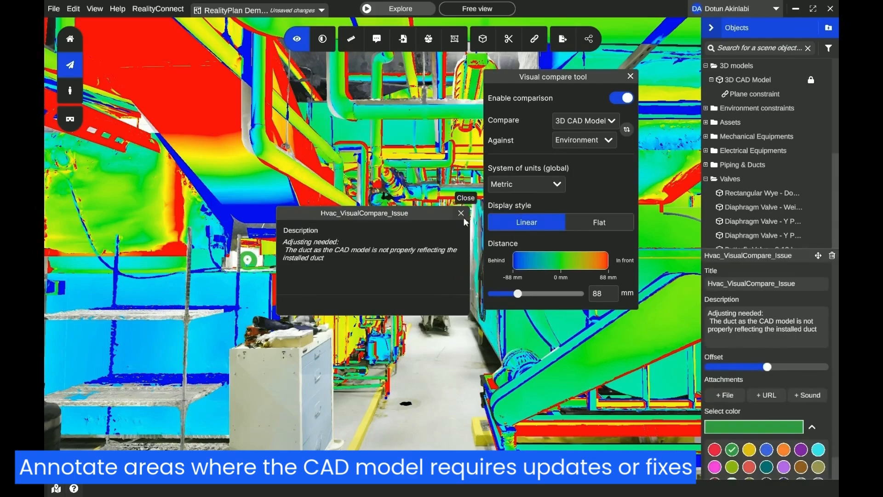
pyautogui.click(630, 77)
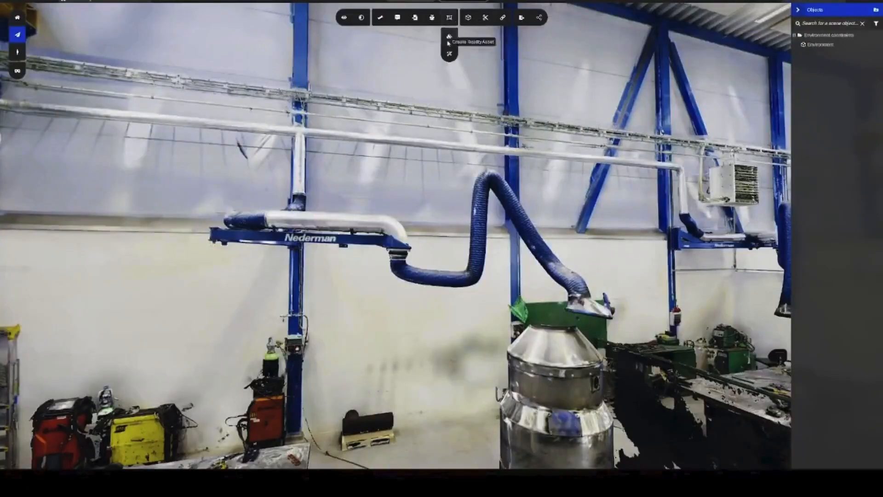
# Box the extraction arm in RealityAsset Definition, generate the asset and start its name with 'Ma'
pyautogui.click(449, 17)
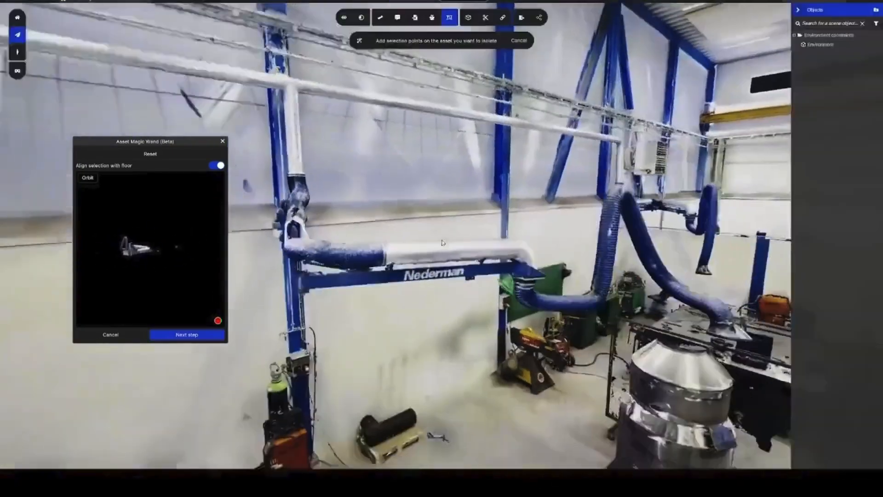
pyautogui.click(187, 334)
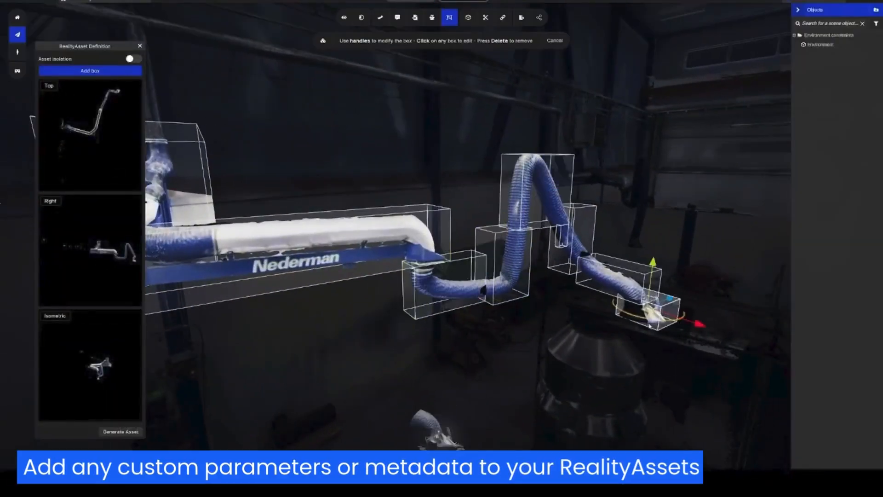
pyautogui.click(120, 432)
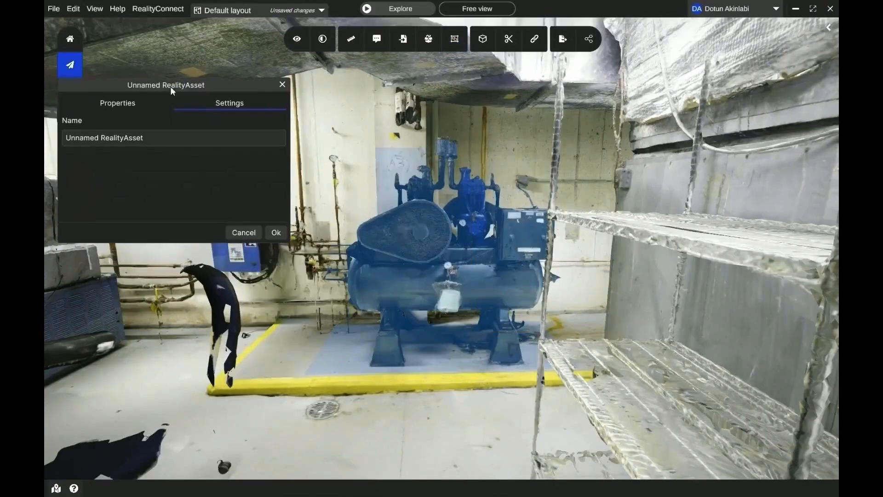
pyautogui.write('Ma')
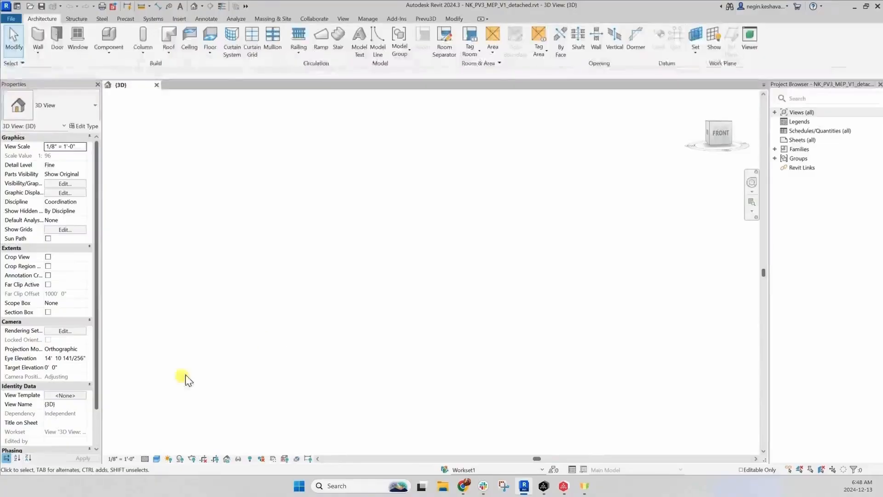
# Sync the scan as a point cloud and clip it to the section box at detail level 10
pyautogui.click(425, 18)
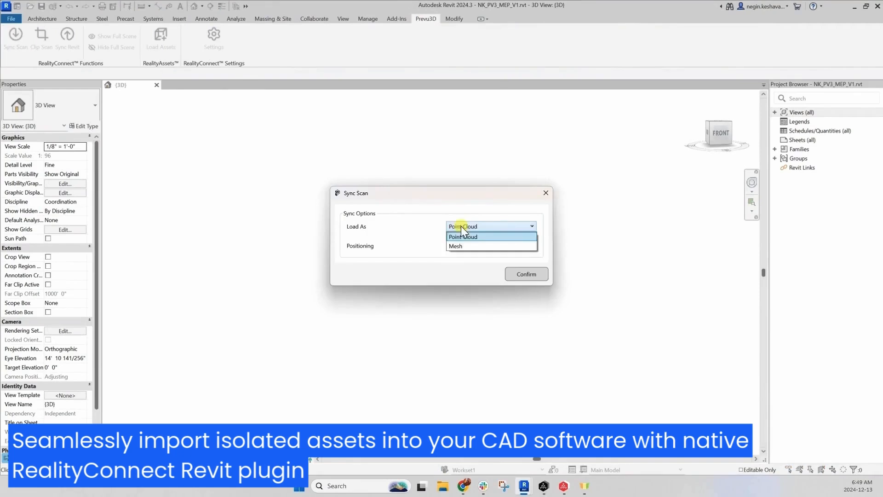
pyautogui.click(526, 274)
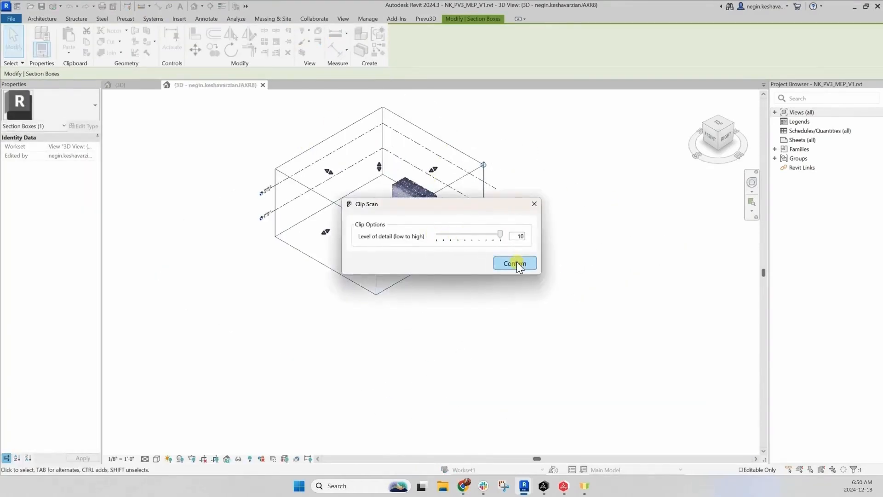
pyautogui.click(514, 263)
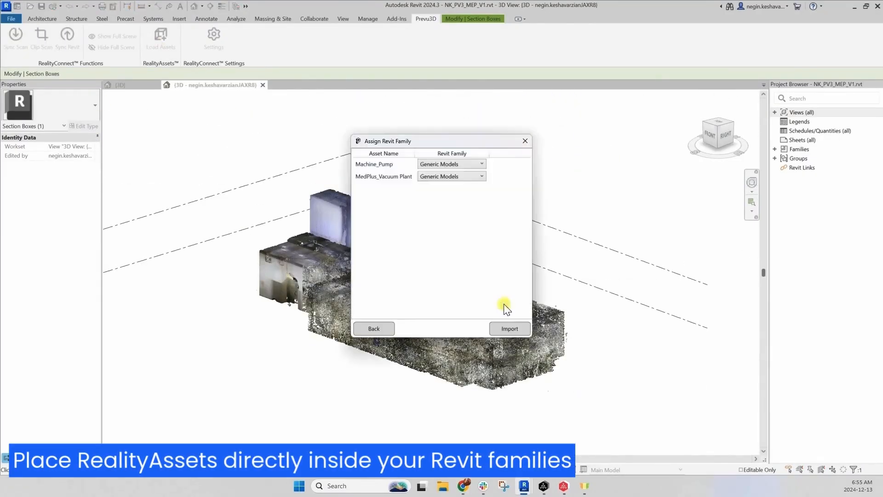
# Assign families to both assets, import them as Generic Models and open the pump family
pyautogui.click(451, 177)
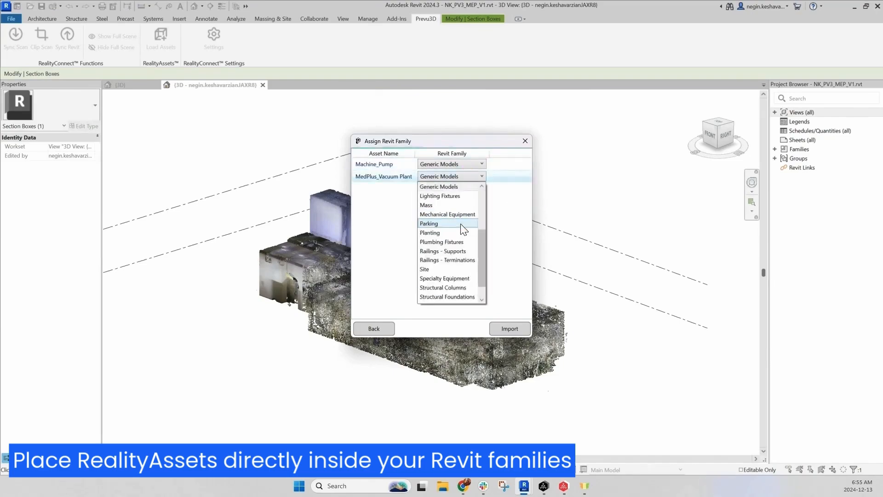
pyautogui.click(509, 329)
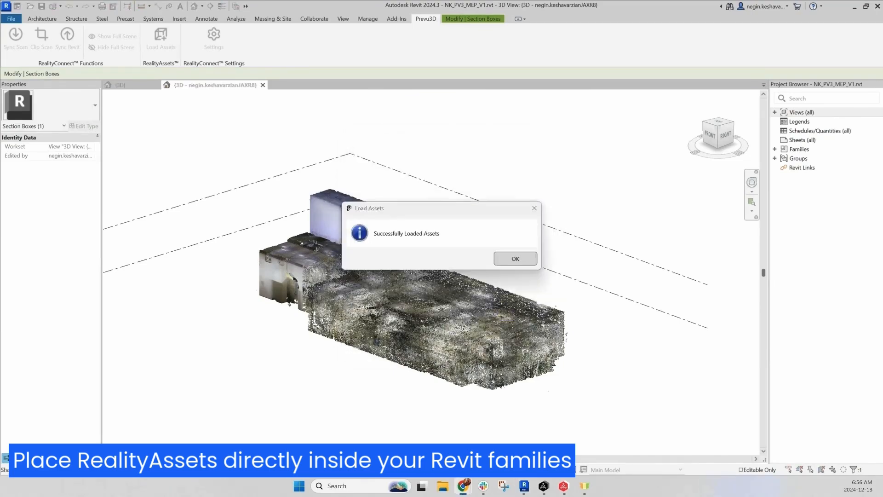
pyautogui.click(514, 258)
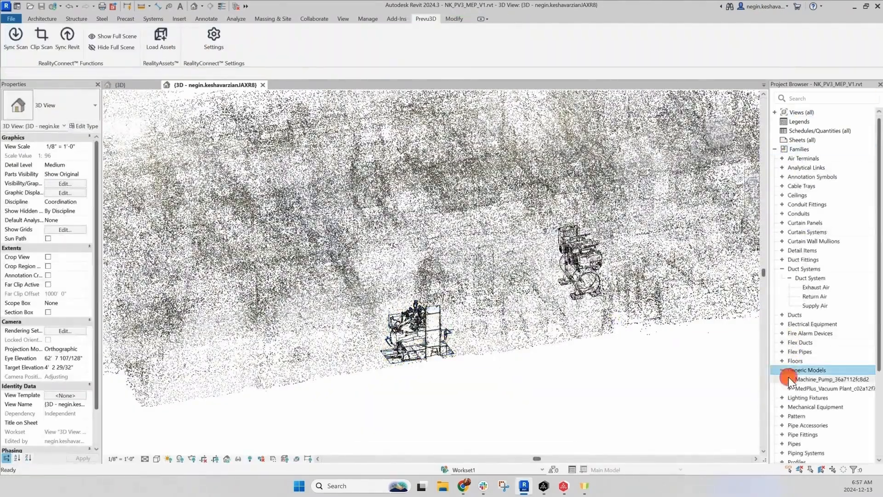
pyautogui.doubleClick(831, 379)
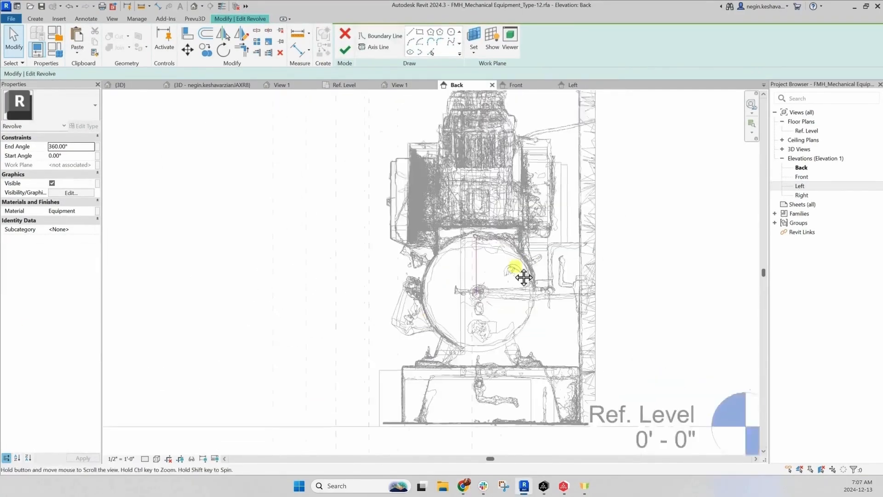
# Switch to the Left elevation and finish the revolve traced over the pump mesh outline
pyautogui.click(574, 85)
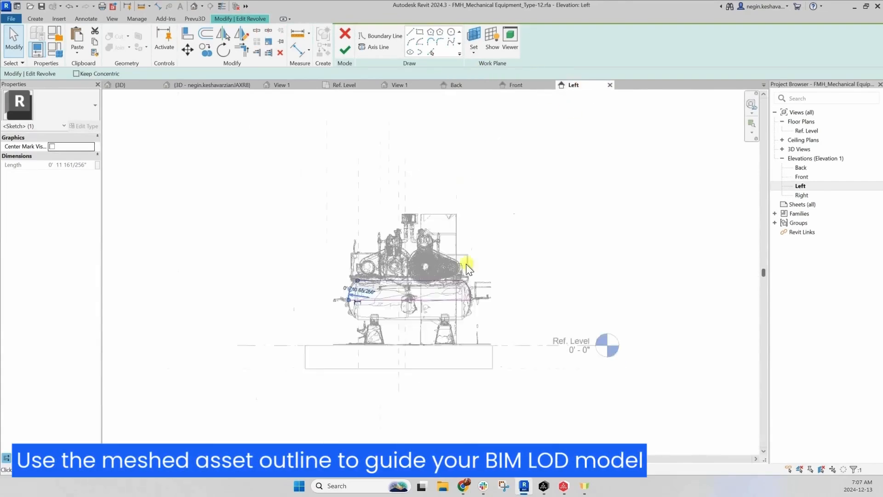
pyautogui.click(345, 34)
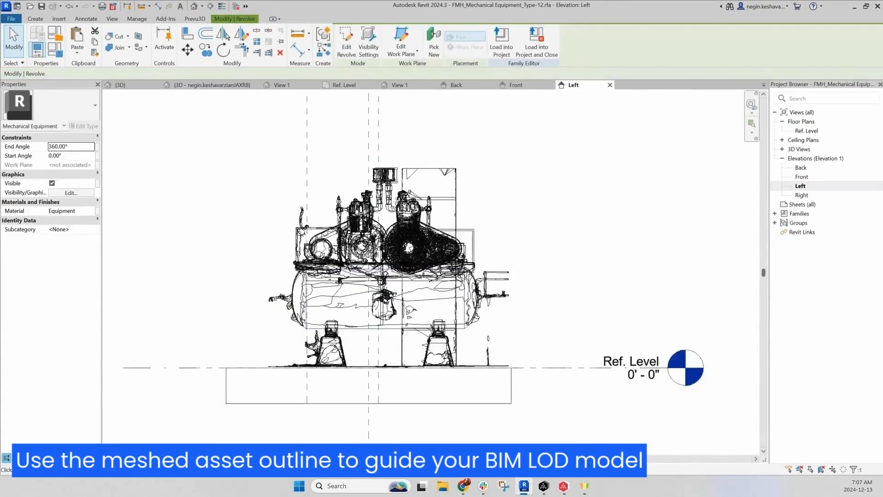
pyautogui.click(515, 84)
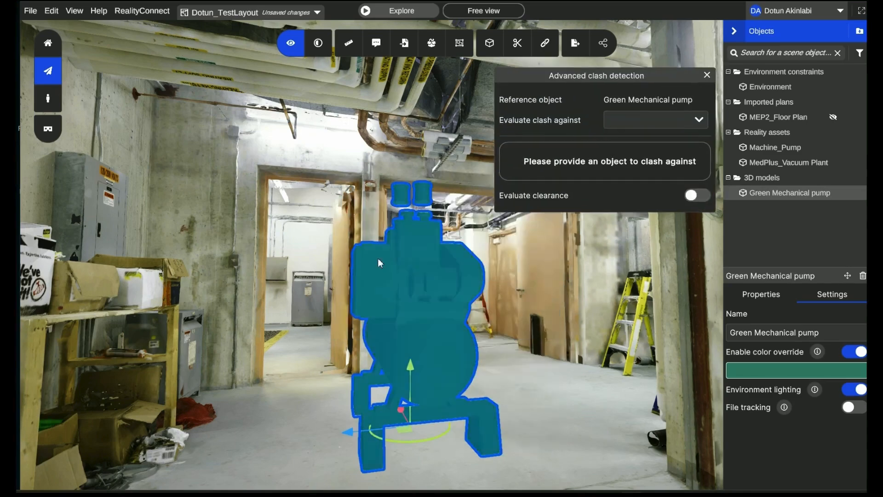
# Clash the pump against the Environment with clearance evaluation set to 170 mm
pyautogui.click(655, 120)
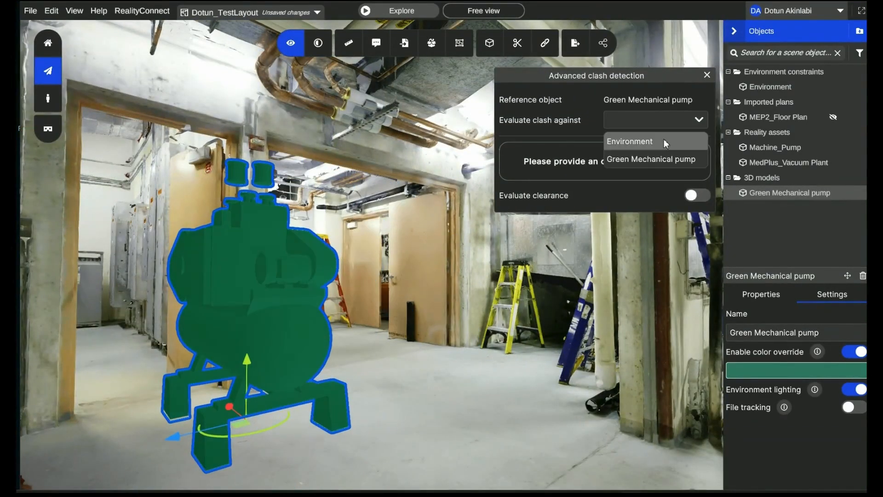
pyautogui.click(630, 141)
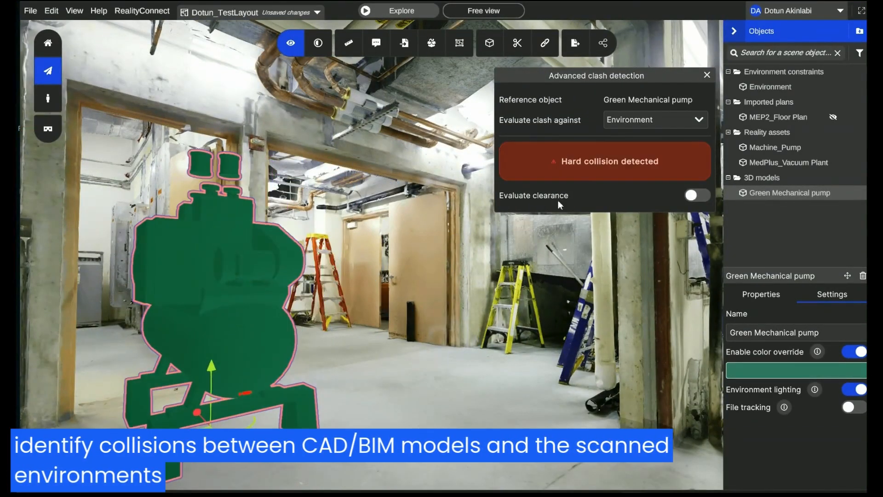
pyautogui.click(697, 195)
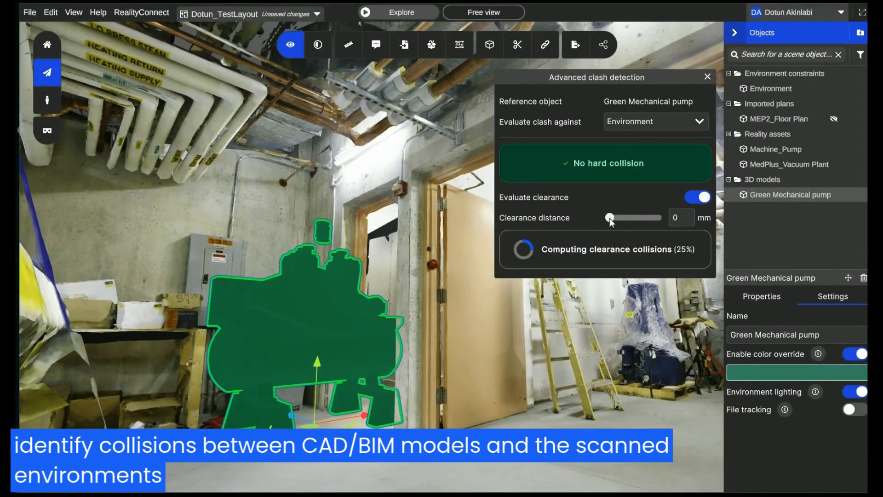
pyautogui.moveTo(609, 217); pyautogui.dragTo(618, 217)
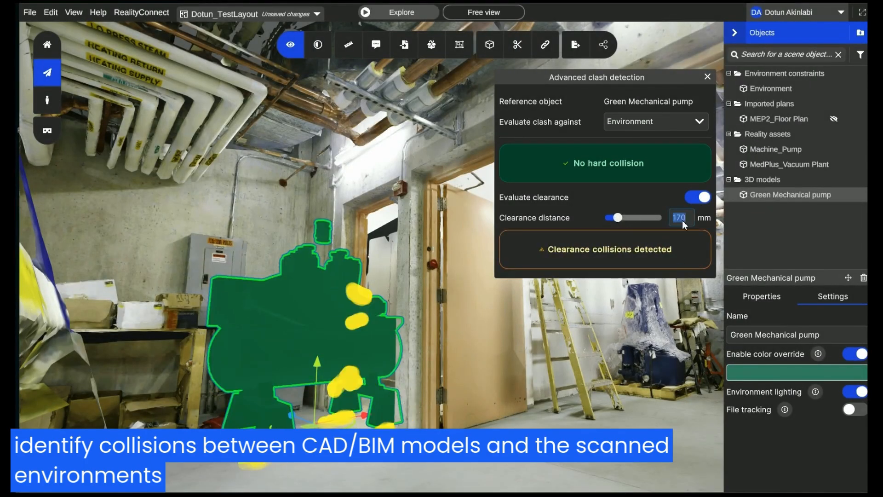
pyautogui.click(431, 43)
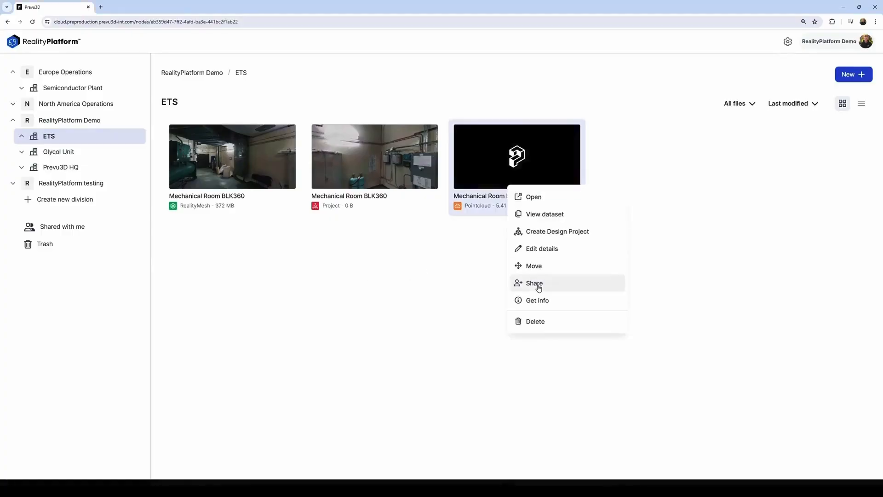
# Open sharing for the Mechanical Room BLK360 point cloud file
pyautogui.click(533, 282)
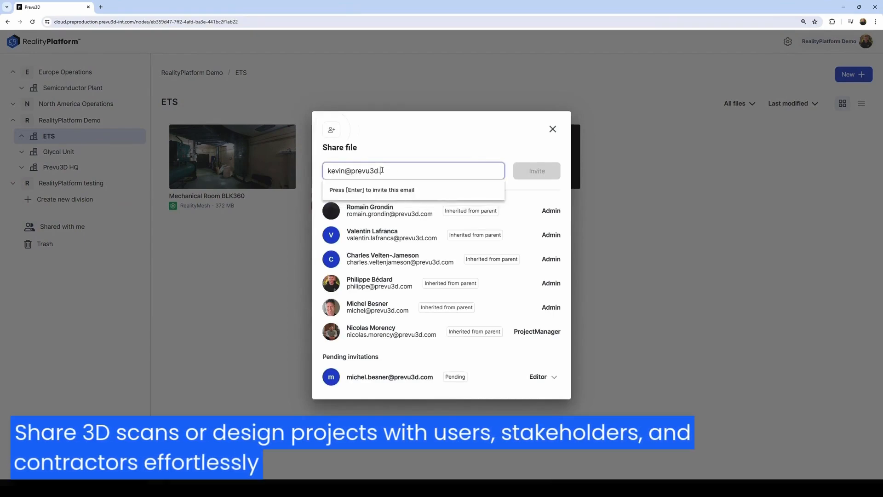